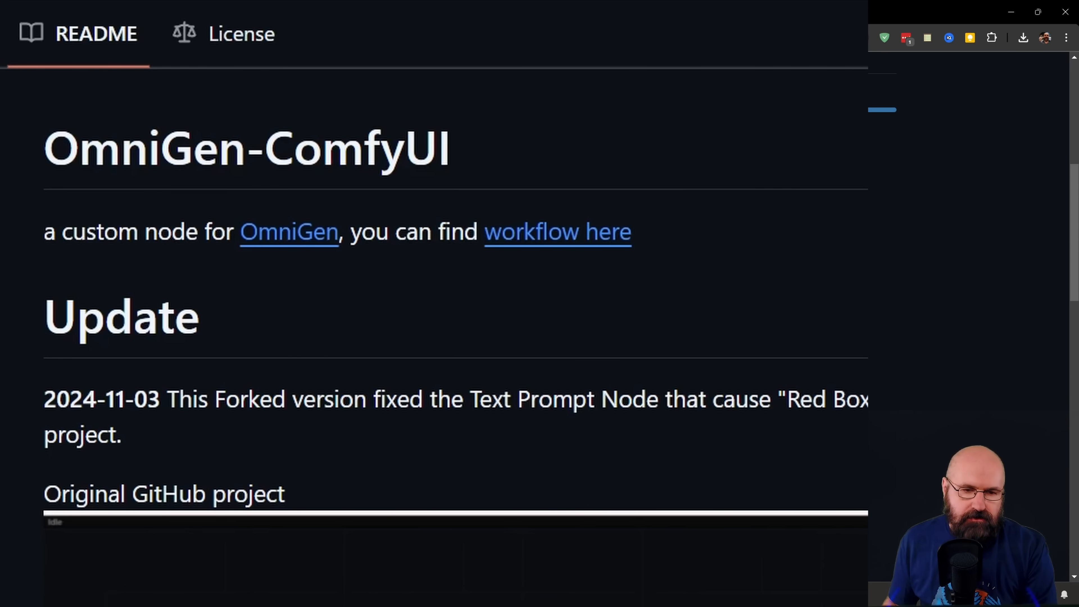
mouse_move(598, 236)
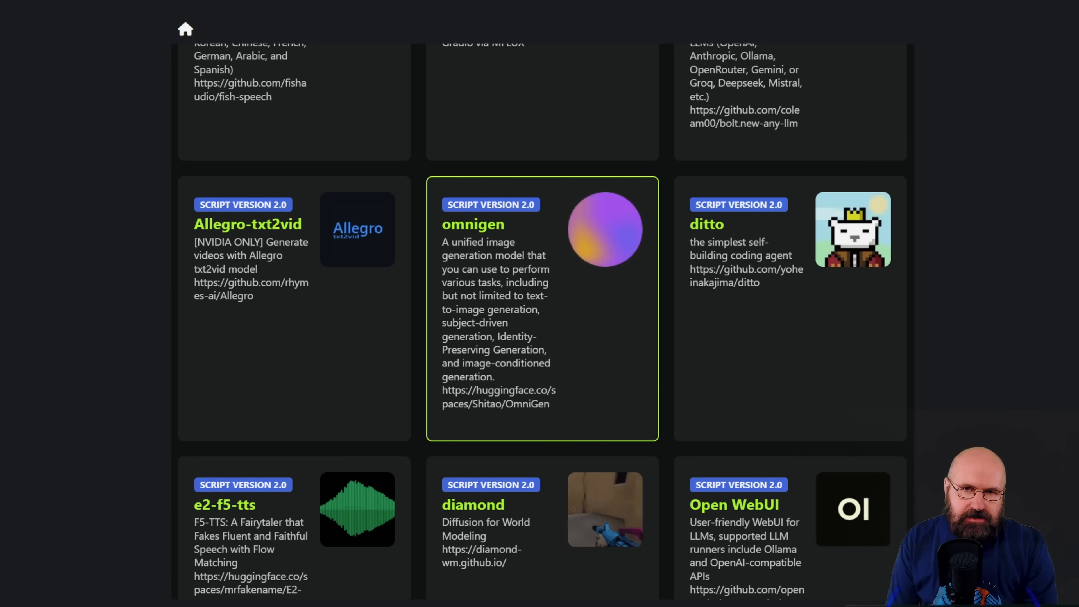
Download the omnigen script from its Discover page to reach the Install screen
left_click(542, 308)
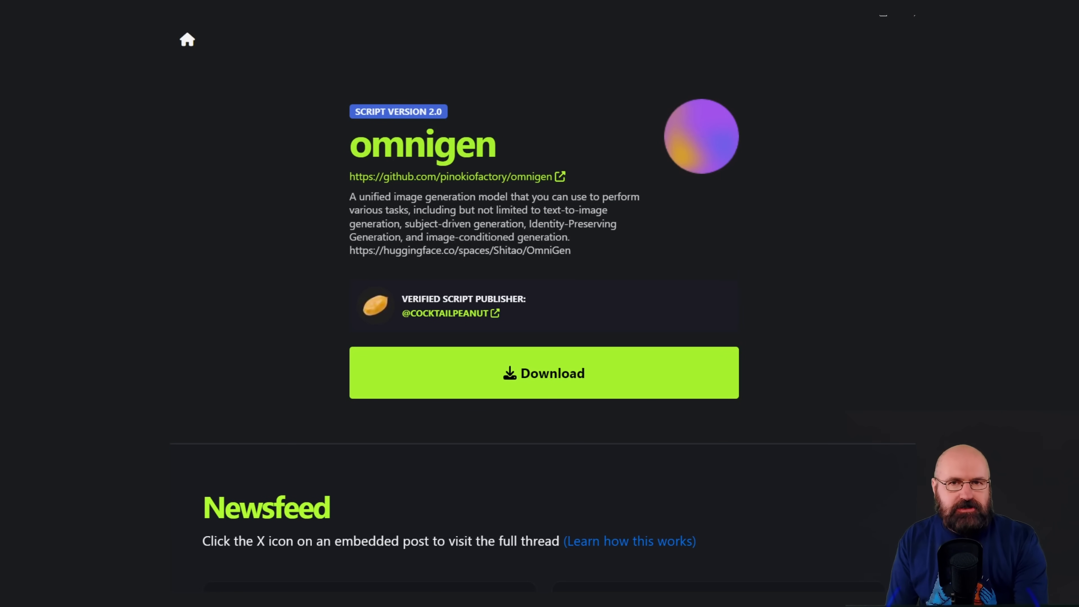
left_click(542, 373)
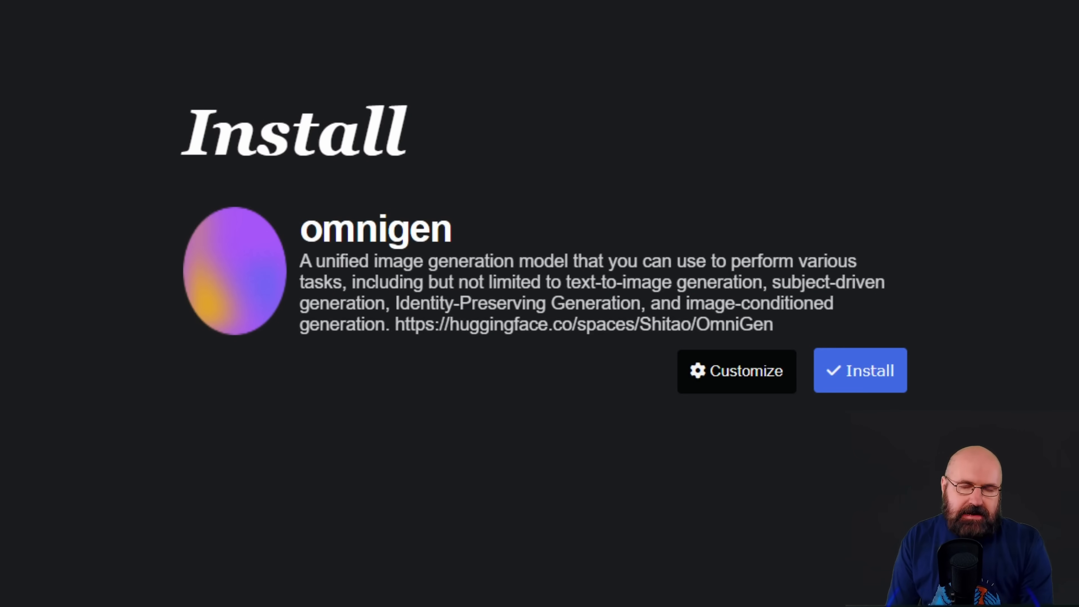
left_click(859, 371)
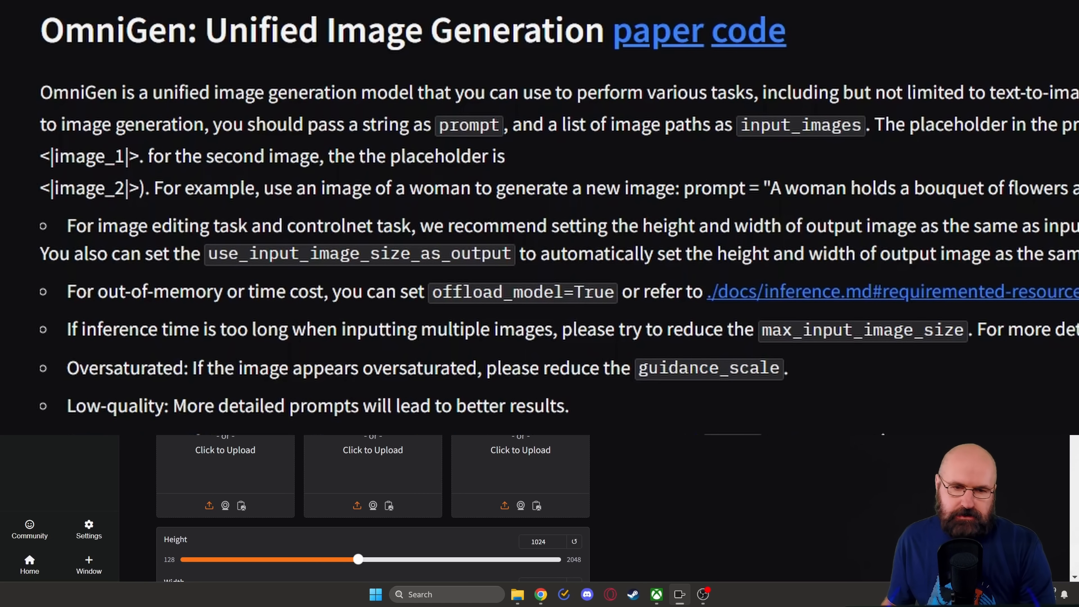
mouse_move(336, 112)
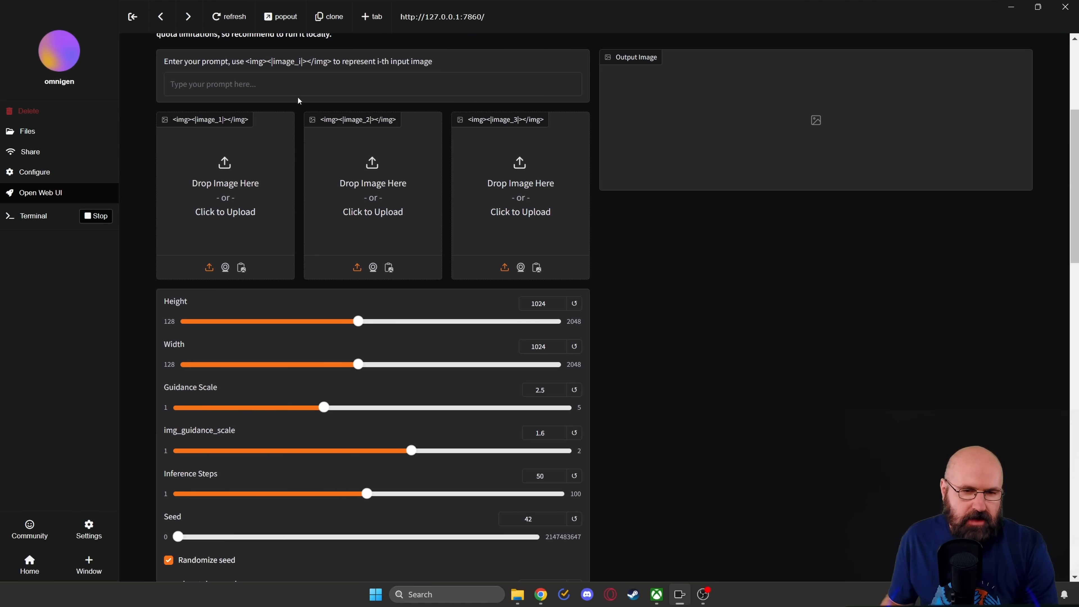
mouse_move(364, 110)
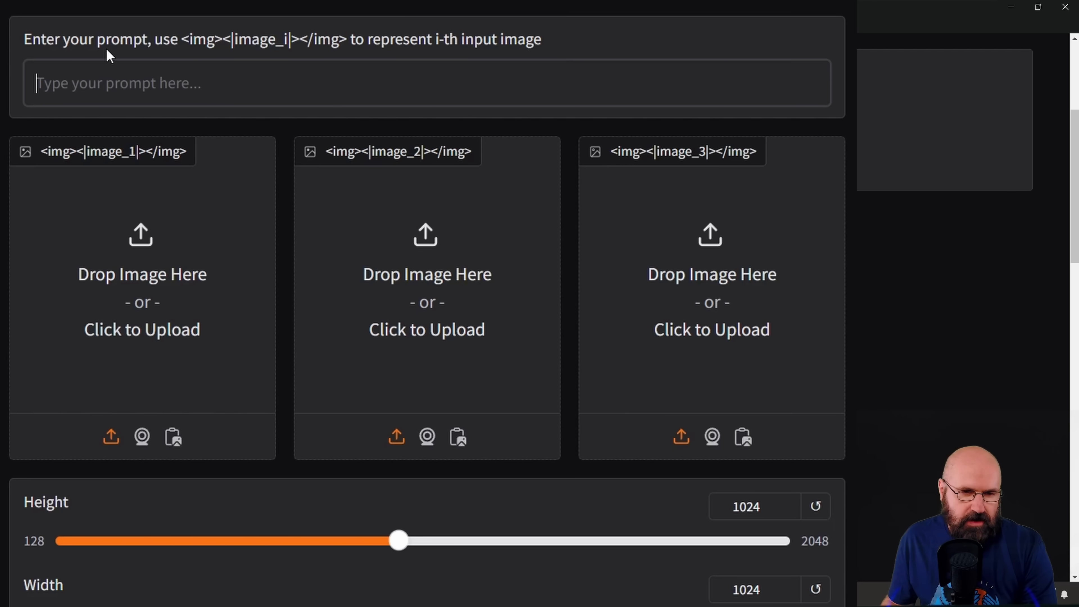
mouse_move(161, 337)
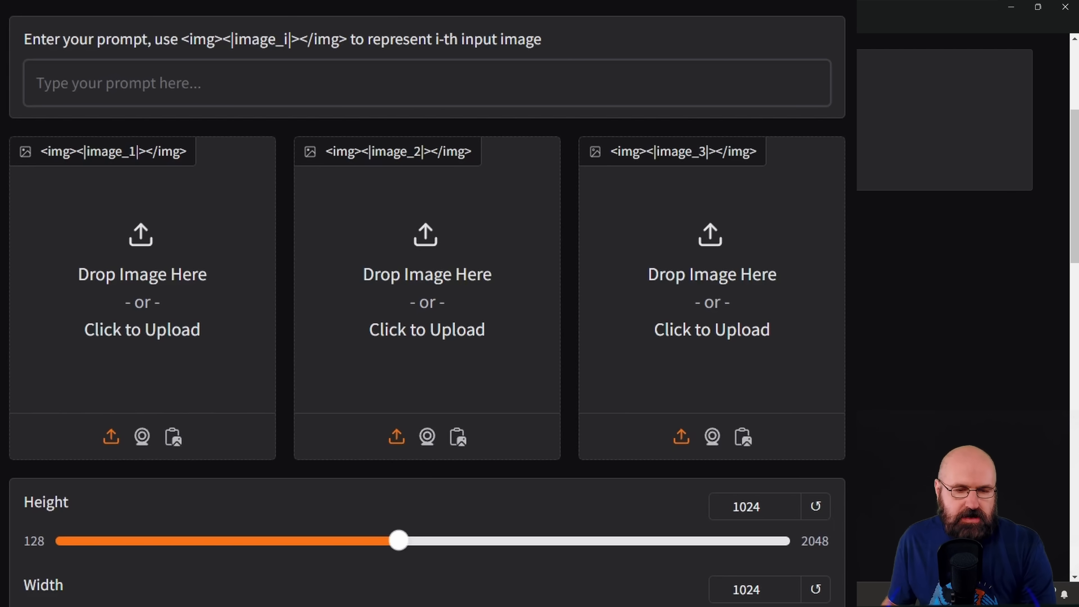
Scroll the OmniGen web UI past the sliders and Generate Image button to the Examples table
scroll("down", 3)
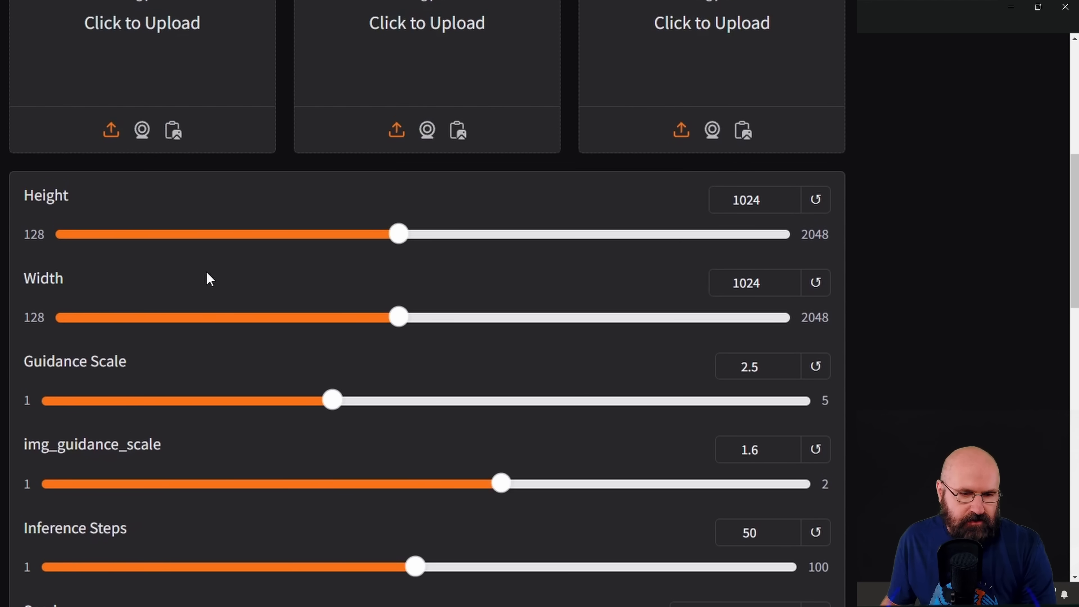
mouse_move(101, 459)
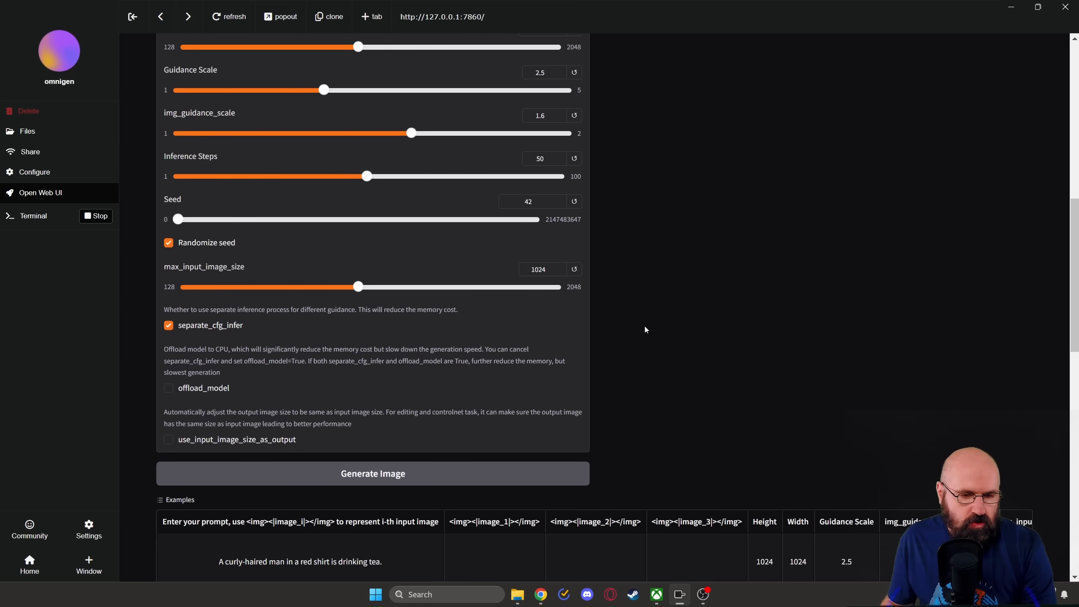
scroll("down", 3)
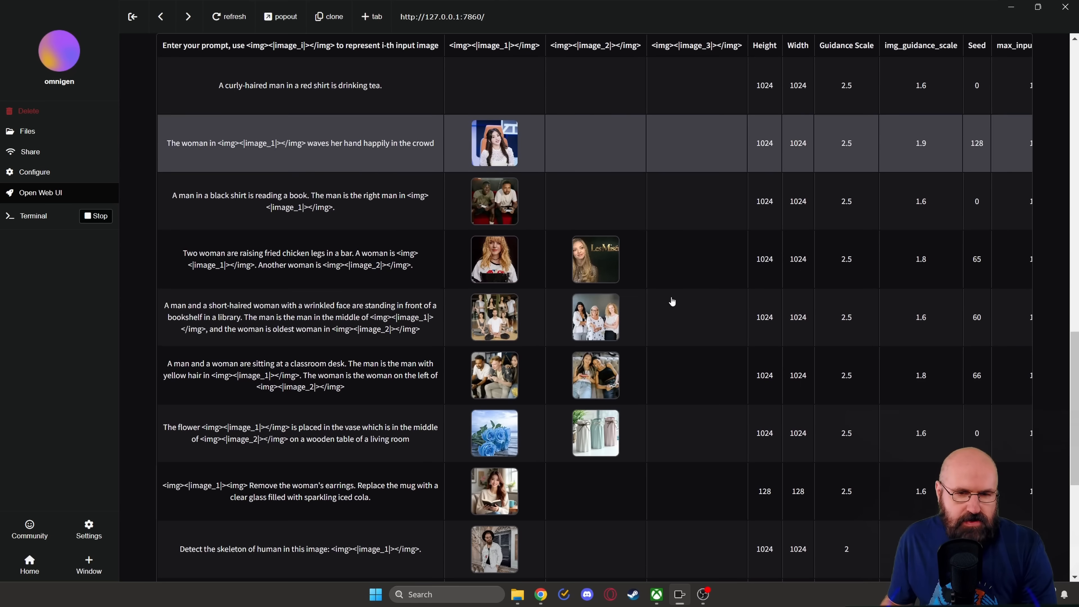